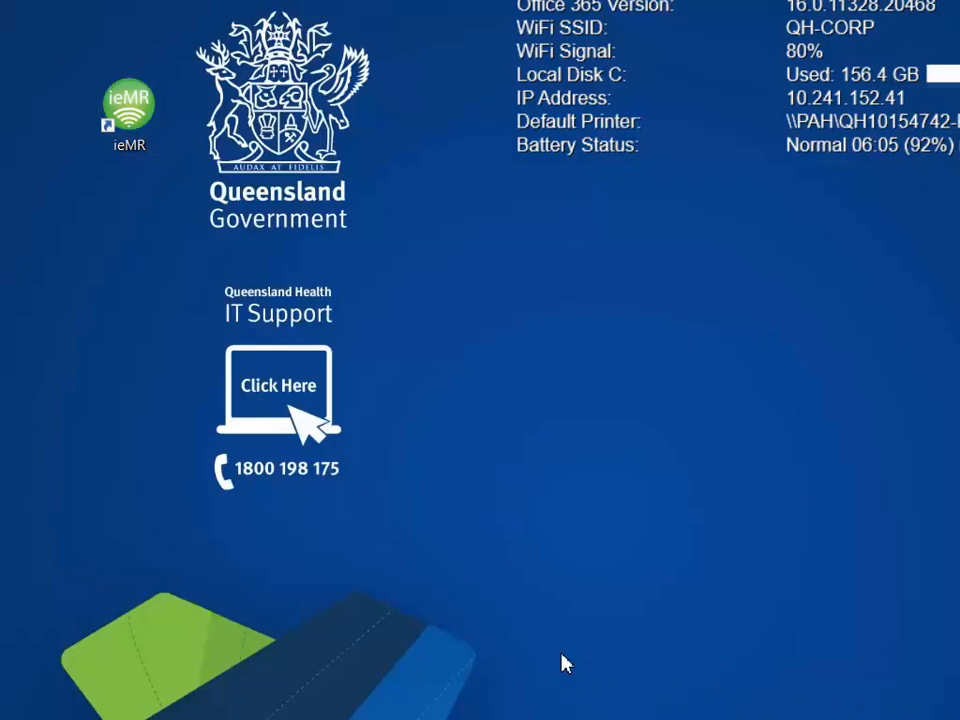
Launch the ieMR site and submit a CernerWorks user name and password to log on.
click(128, 115)
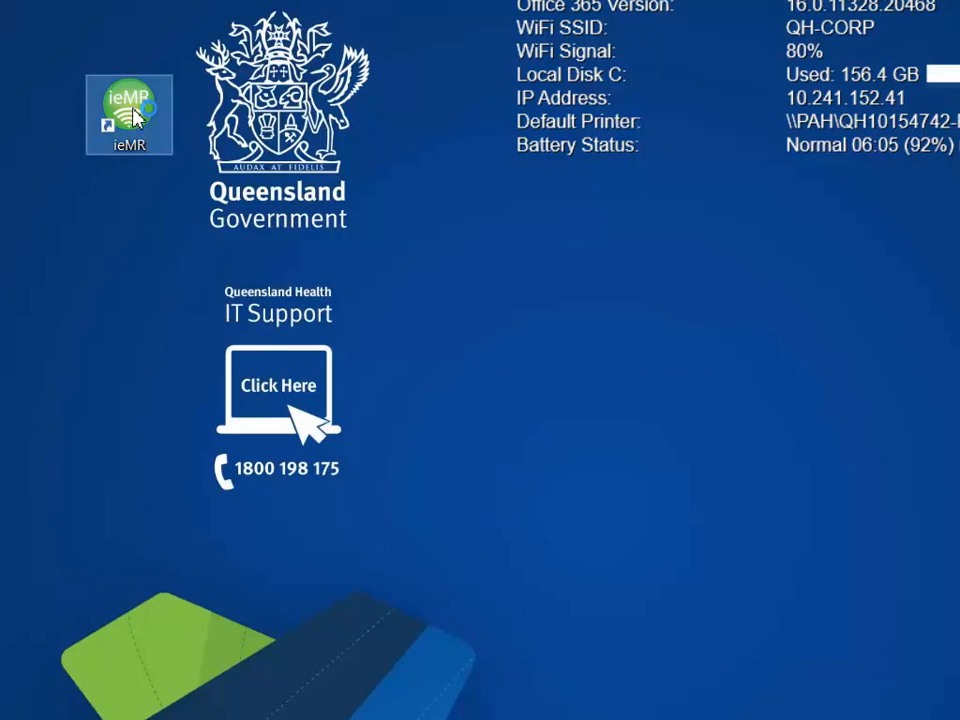
double_click(129, 103)
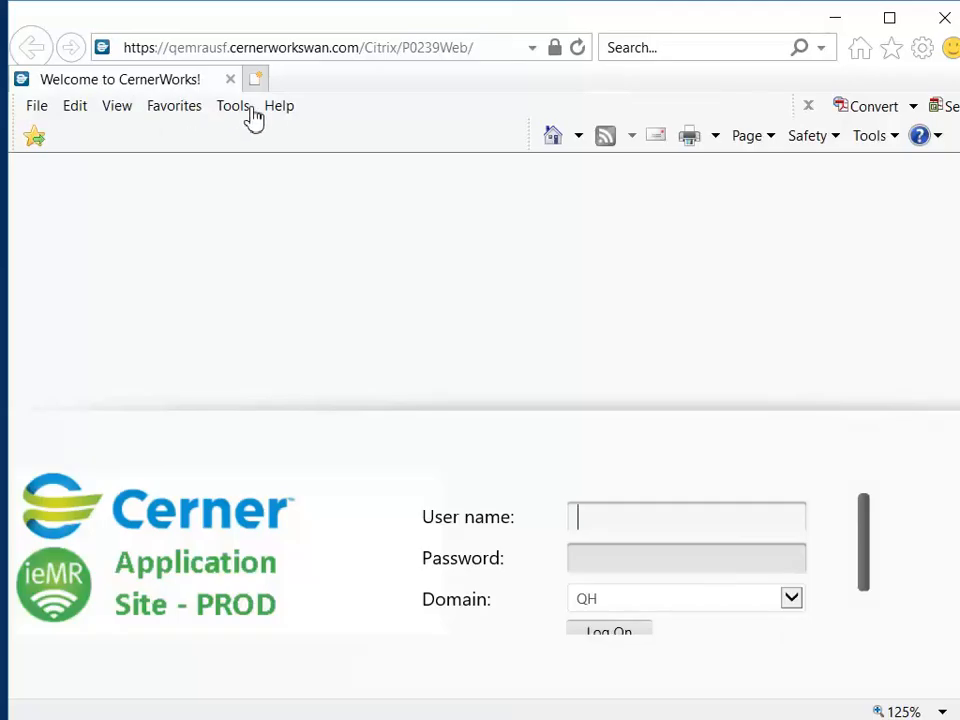
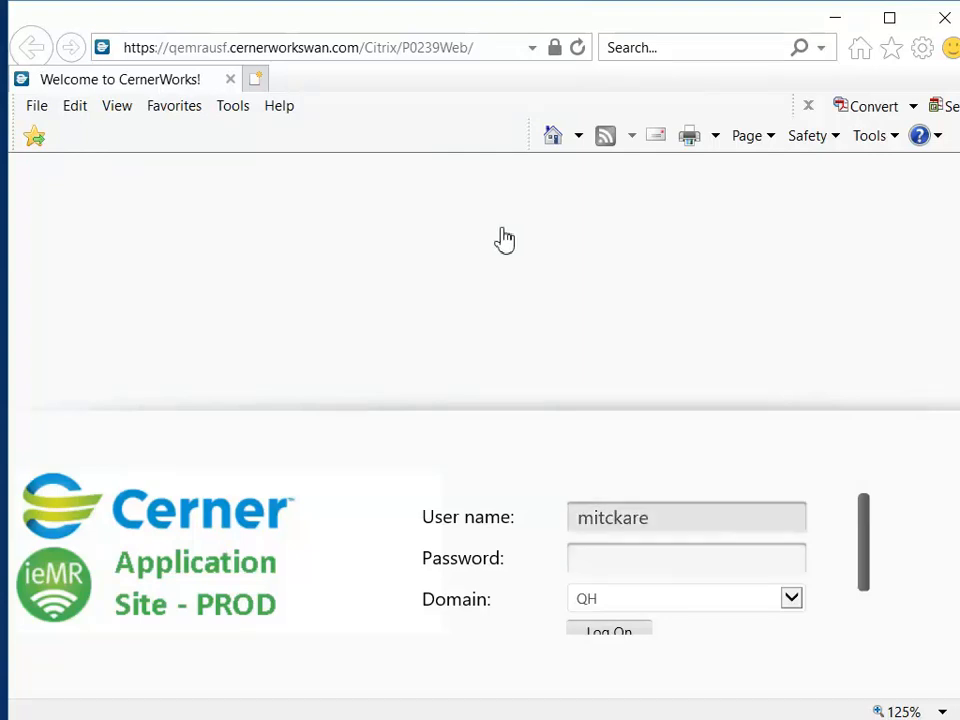
text(password)
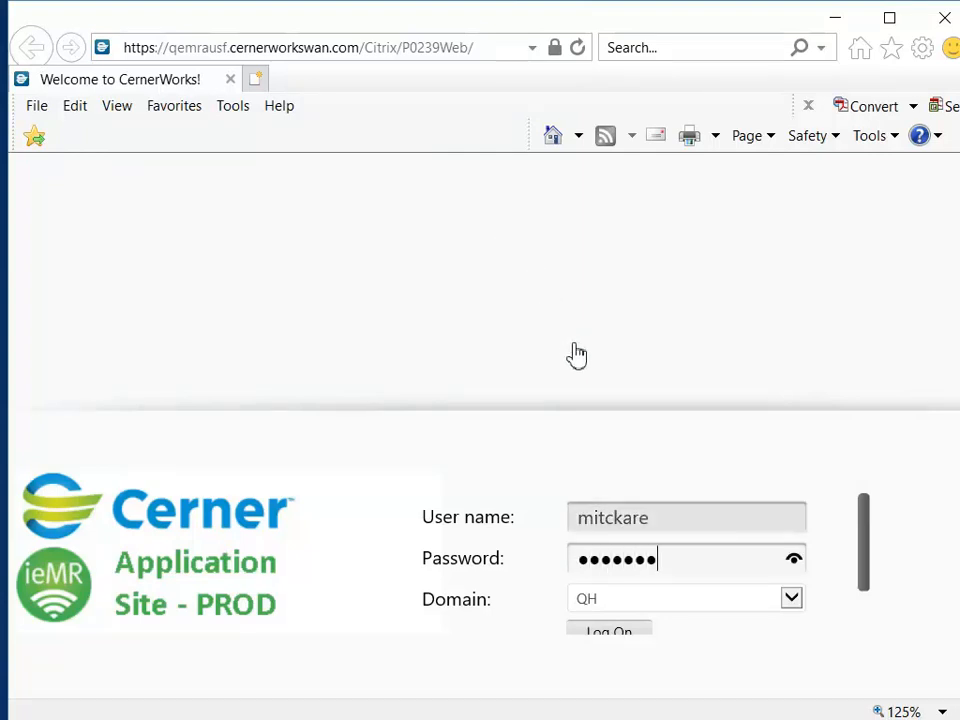
scroll(down, 3)
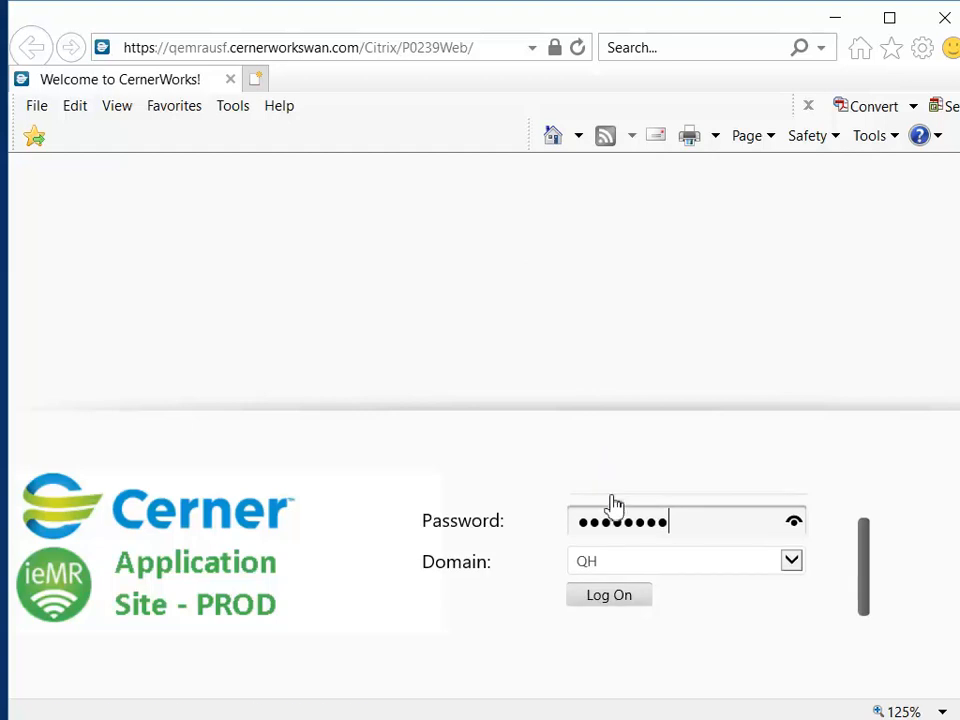
click(608, 595)
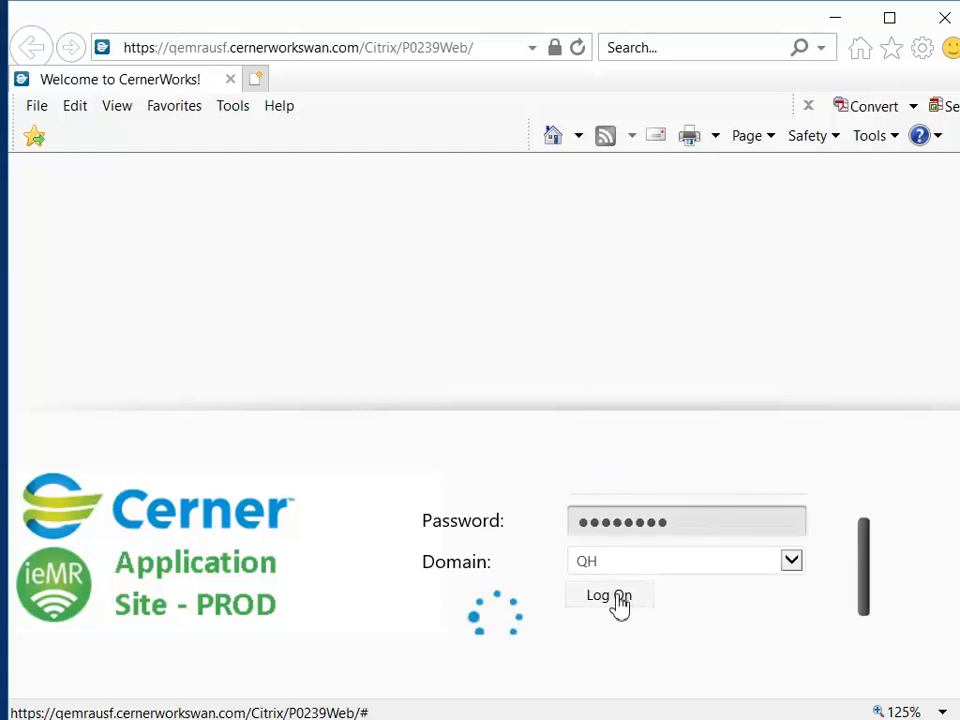
Complete the CernerWorks logon so the AppBar, FirstNet and Fetalink application list appears.
click(608, 595)
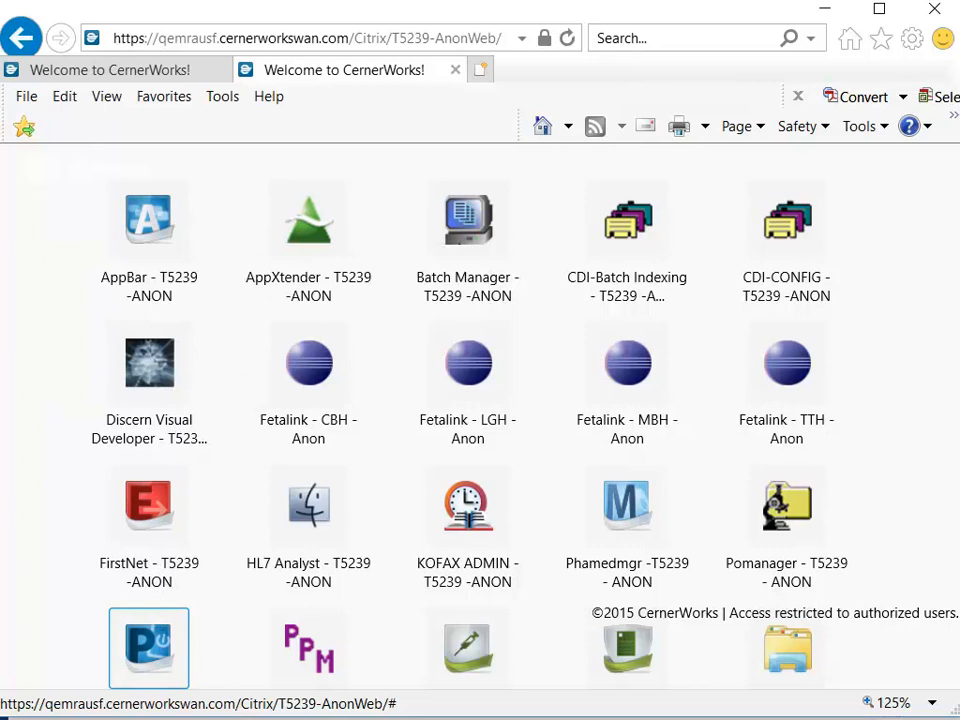
Launch PowerChart and sign in to Cerner Millennium with username and password.
double_click(149, 648)
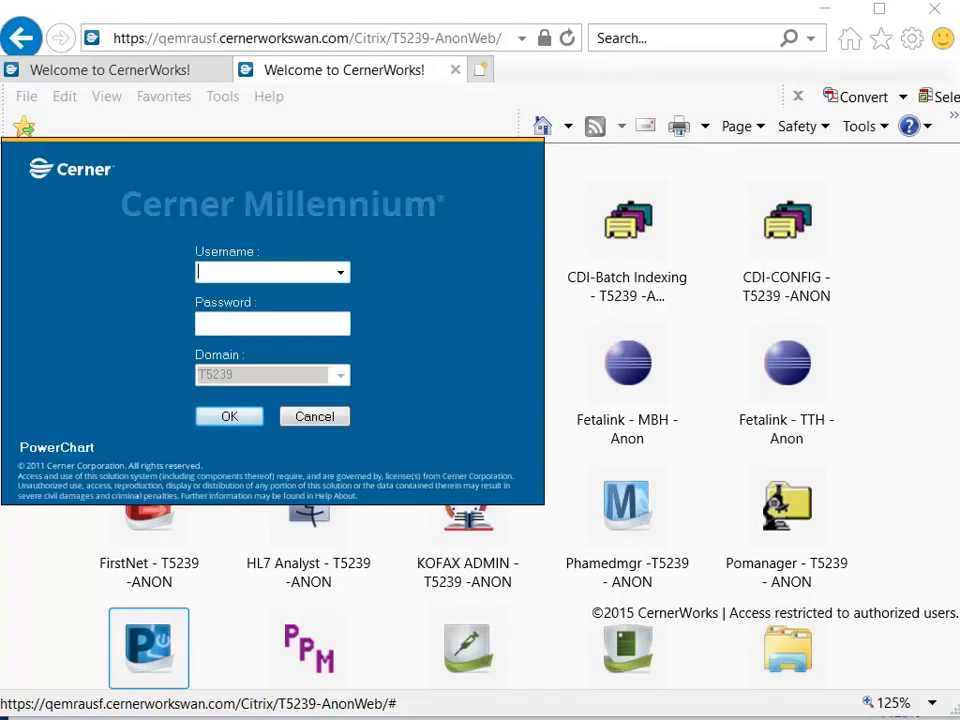
text(r4)
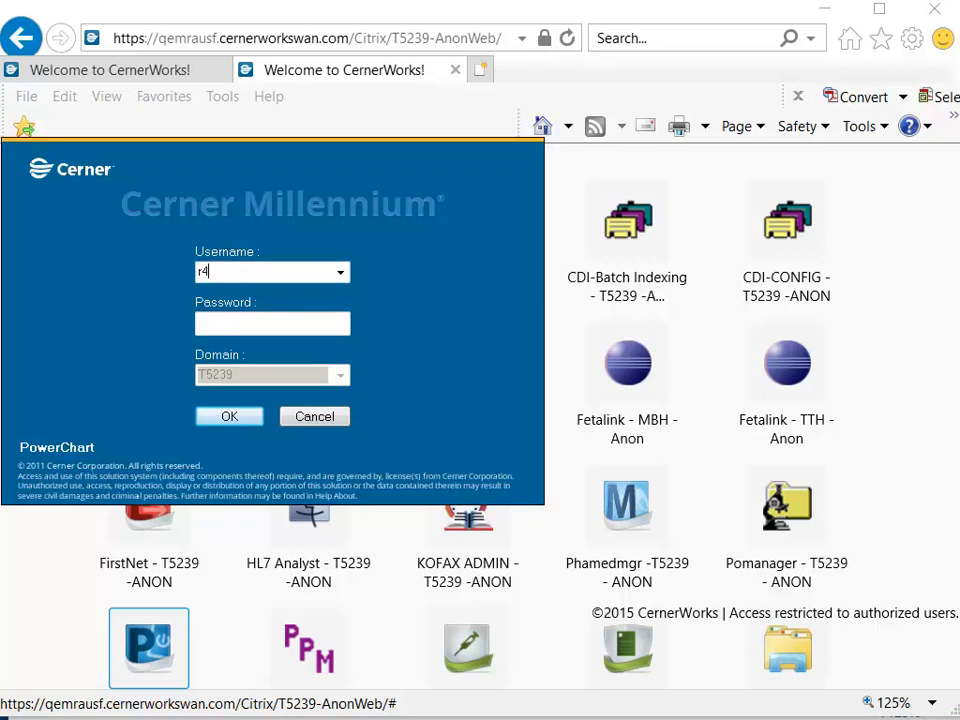
text(4m10)
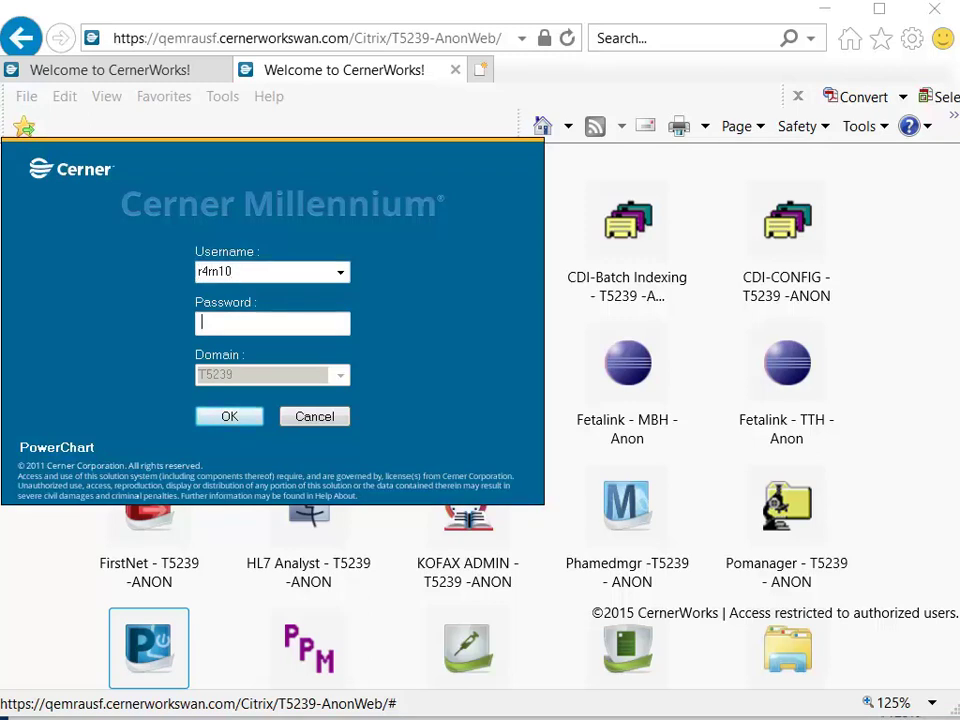
text(•••••)
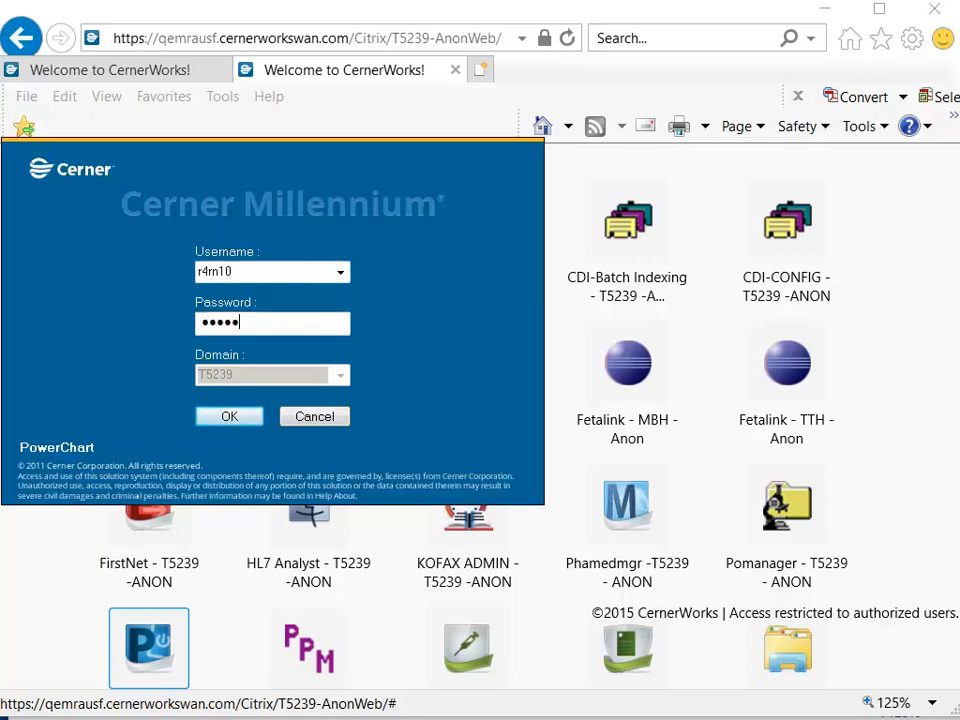
click(229, 416)
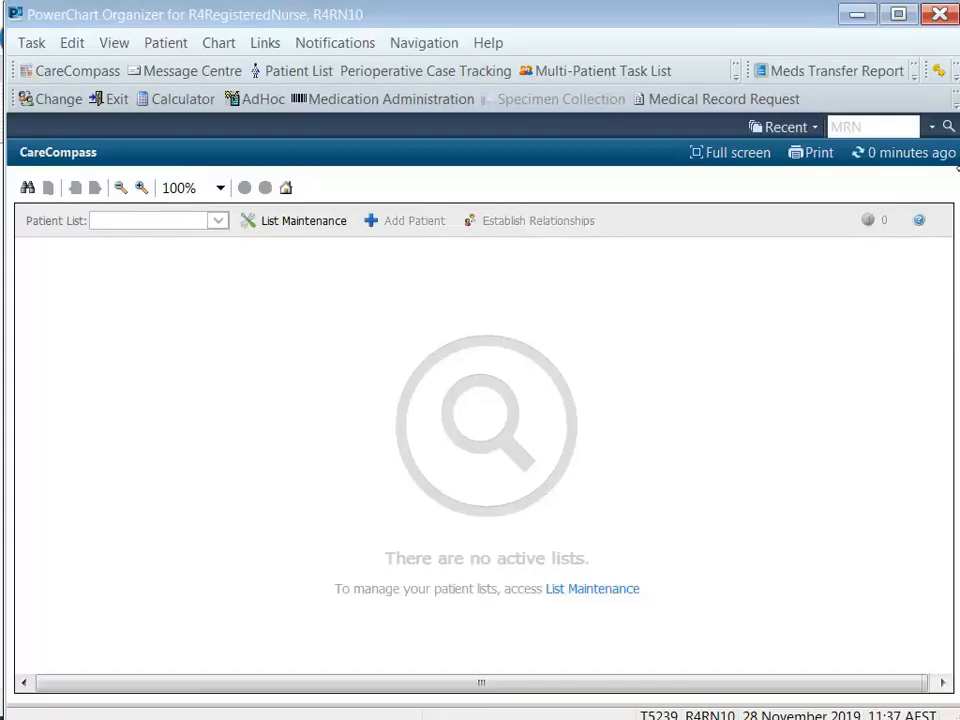